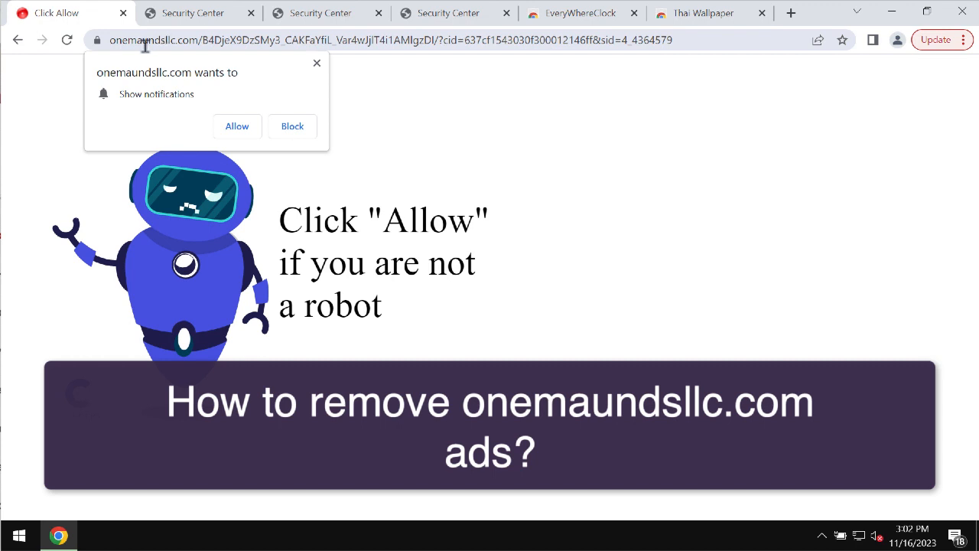
{"action": "mouse_move", "coordinate": [107, 61]}
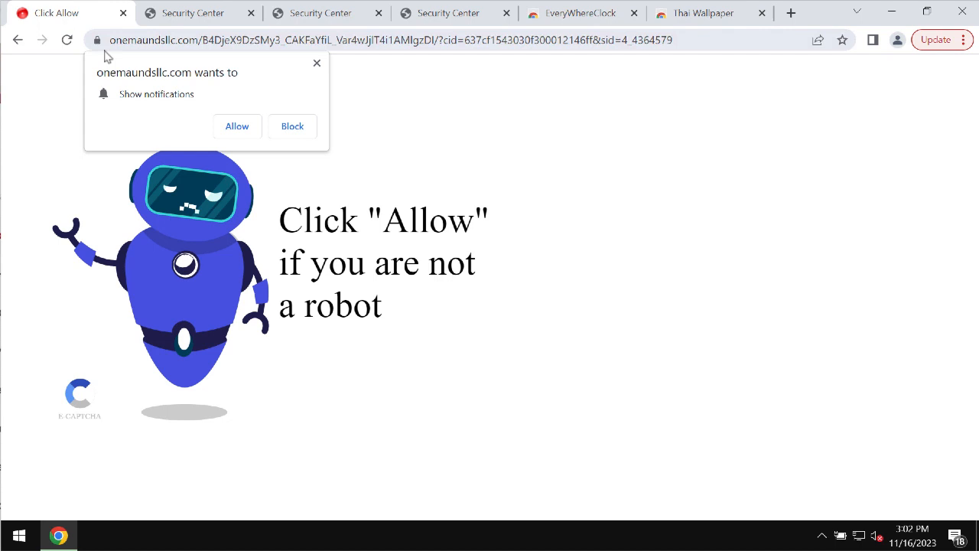
{"action": "mouse_move", "coordinate": [127, 48]}
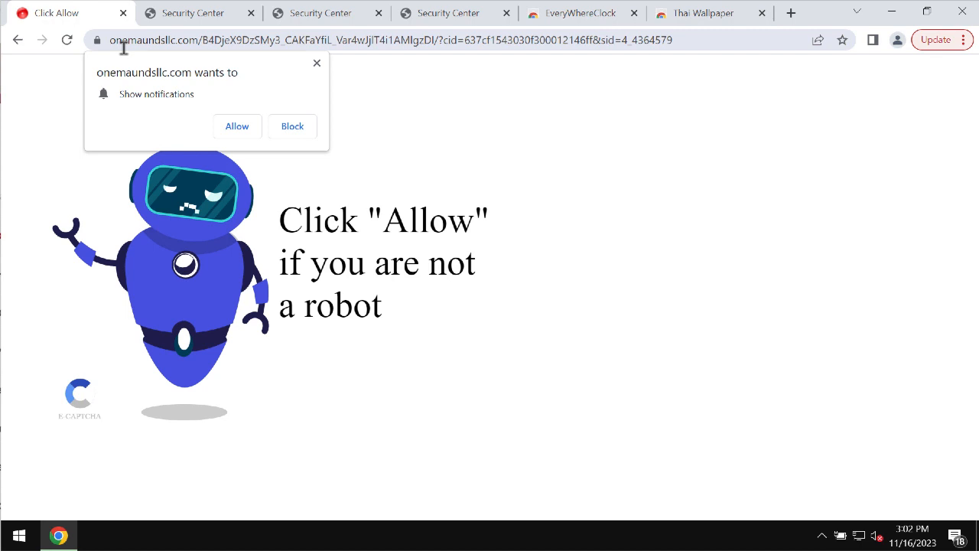
Step: Close the onemaundsllc.com 'Click Allow' tab, leaving a New Tab page
{"action": "left_click", "coordinate": [236, 126]}
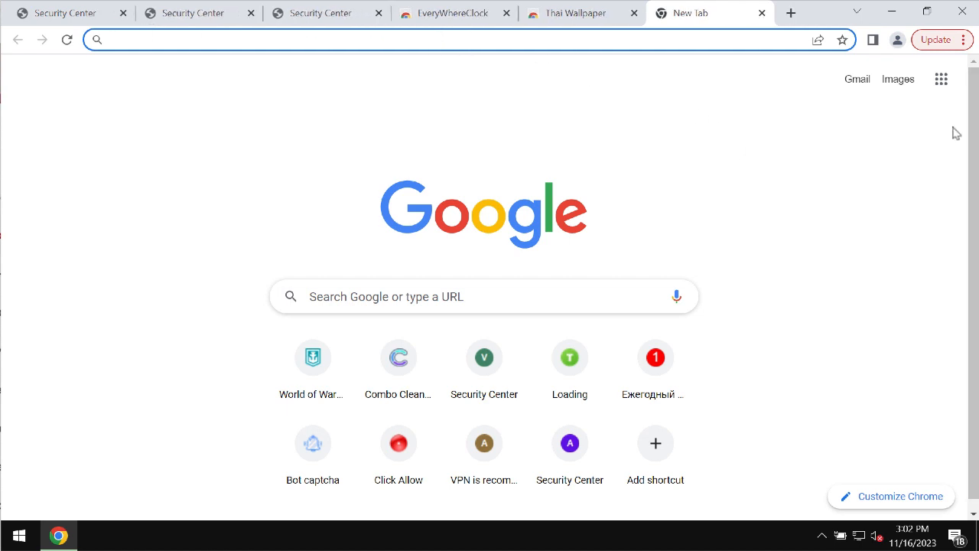
{"action": "mouse_move", "coordinate": [941, 79]}
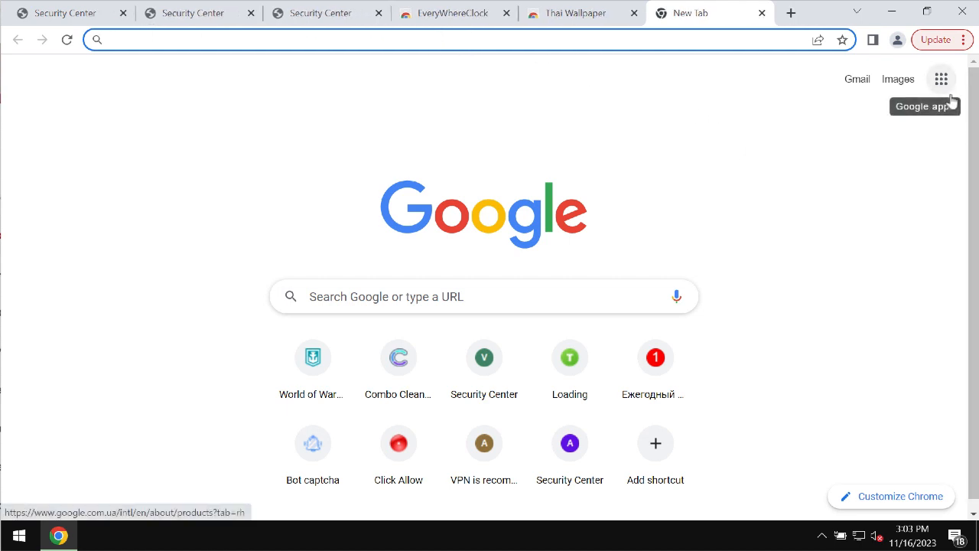
Step: Go to Chrome Settings > Privacy and security > Site settings > Notifications
{"action": "left_click", "coordinate": [971, 39]}
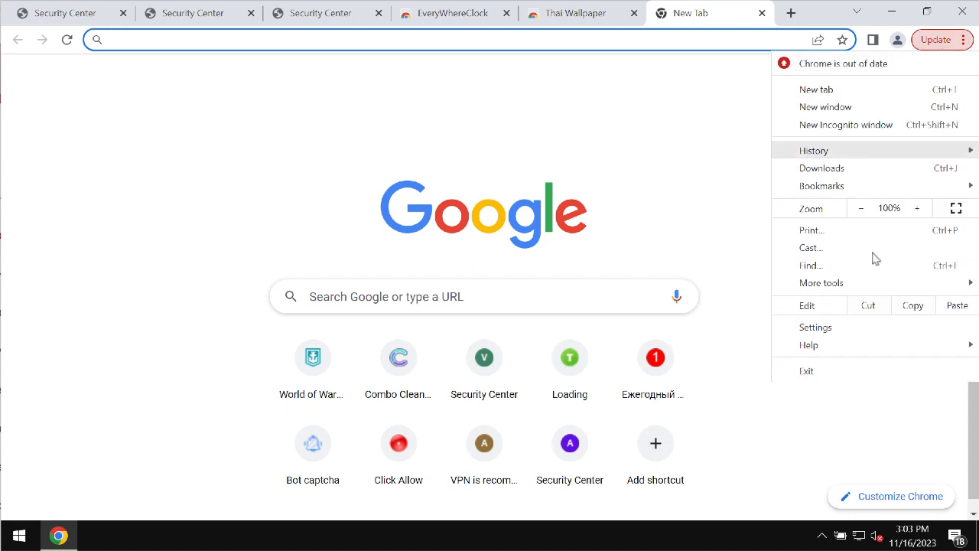
{"action": "left_click", "coordinate": [815, 328]}
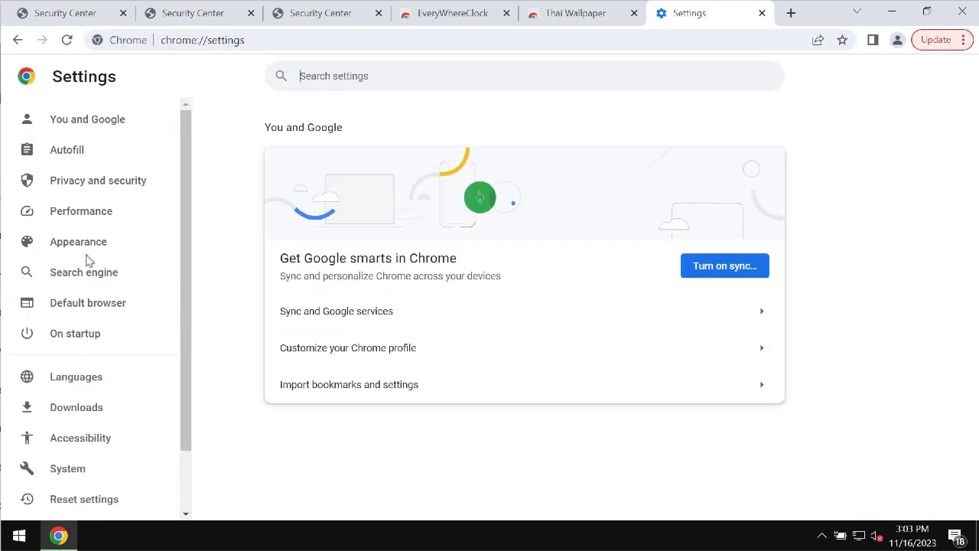
{"action": "left_click", "coordinate": [98, 180]}
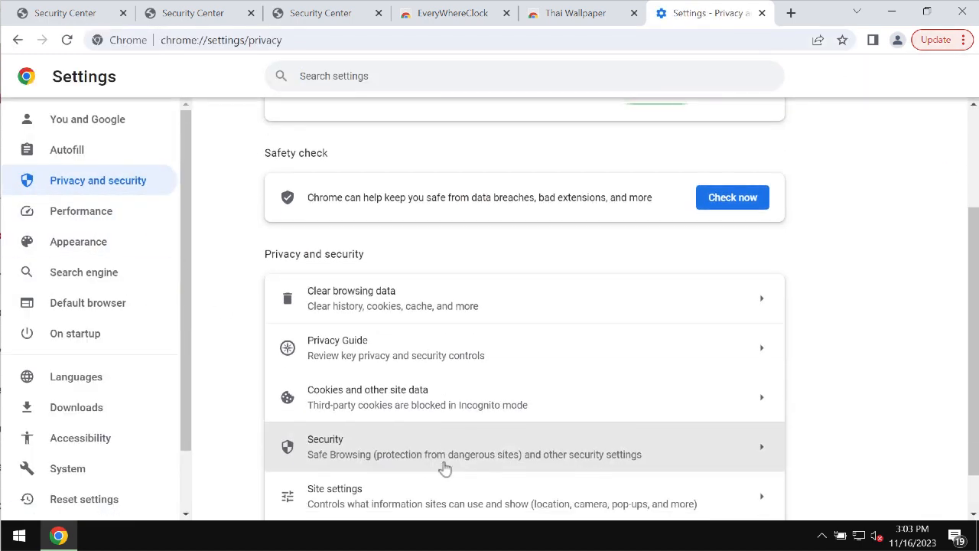
{"action": "left_click", "coordinate": [334, 494]}
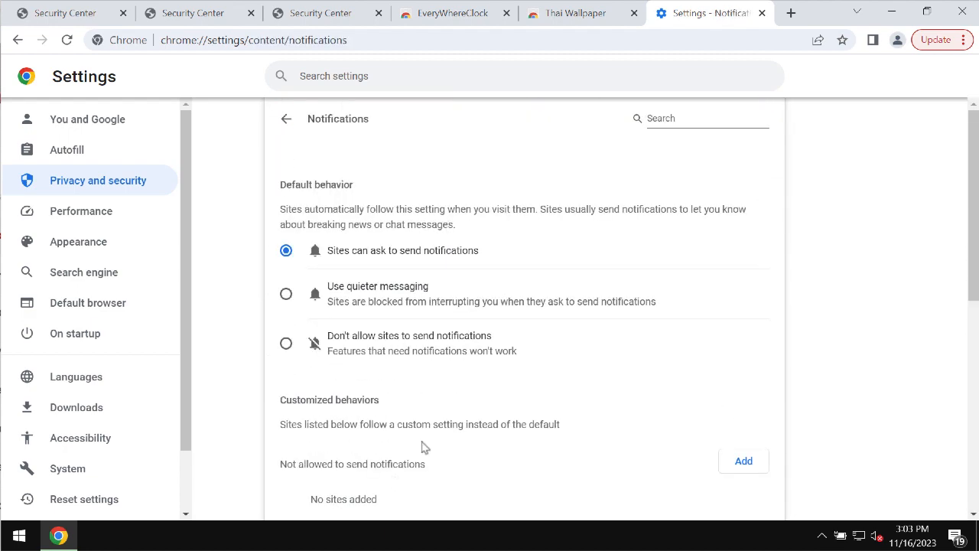
Step: Remove oneadvupfordesign.com, onevenadvnow.com and sadrettinnow.com from allowed notification sites
{"action": "scroll", "scroll_direction": "down", "scroll_amount": 3}
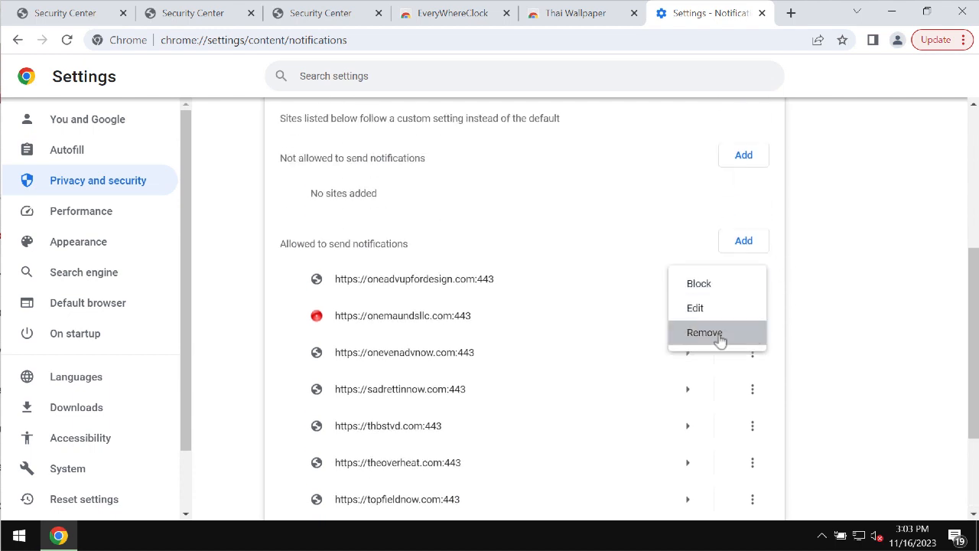
{"action": "left_click", "coordinate": [704, 331]}
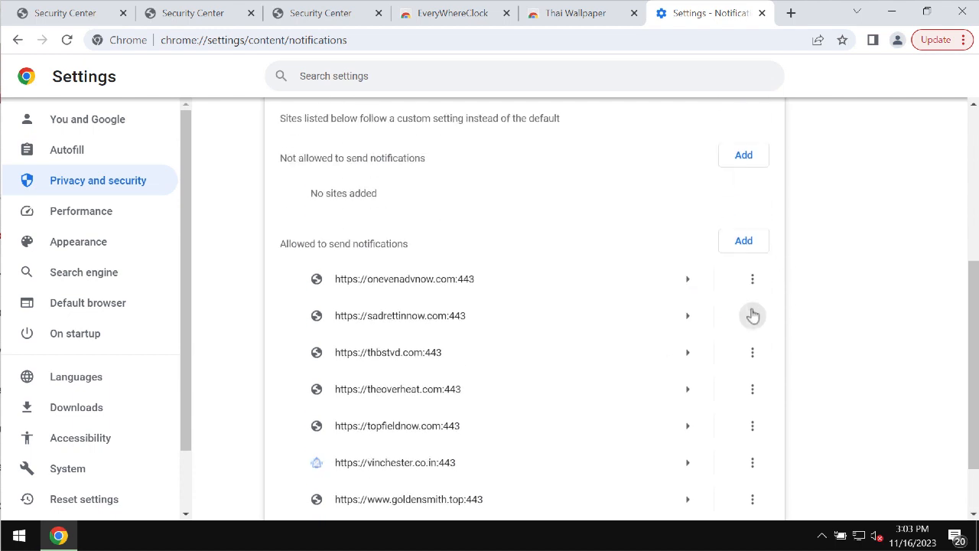
{"action": "left_click", "coordinate": [753, 316]}
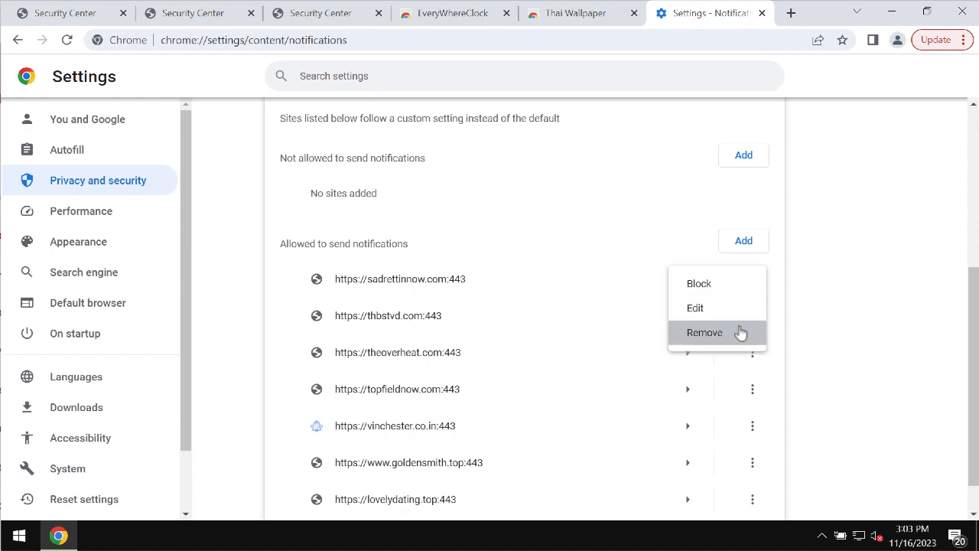
{"action": "left_click", "coordinate": [705, 332]}
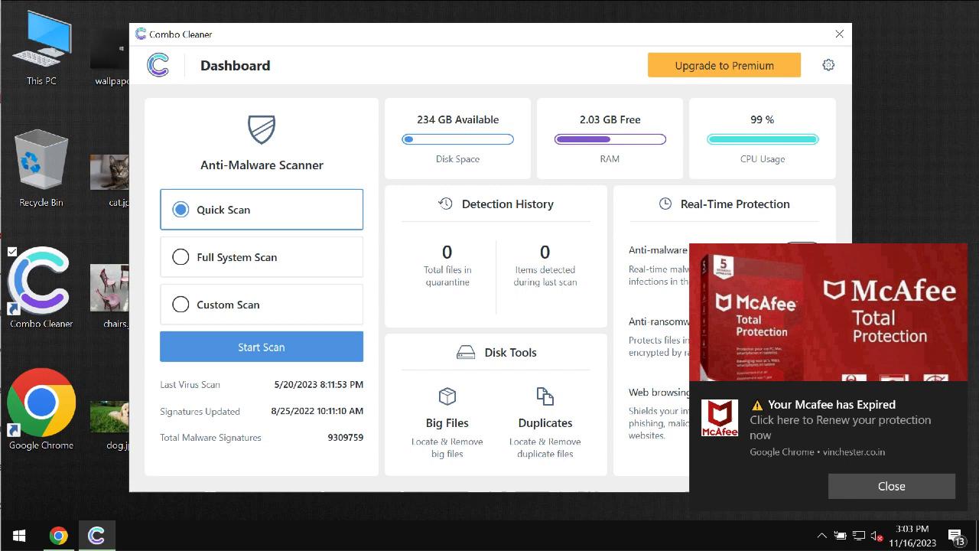
{"action": "left_click", "coordinate": [891, 486]}
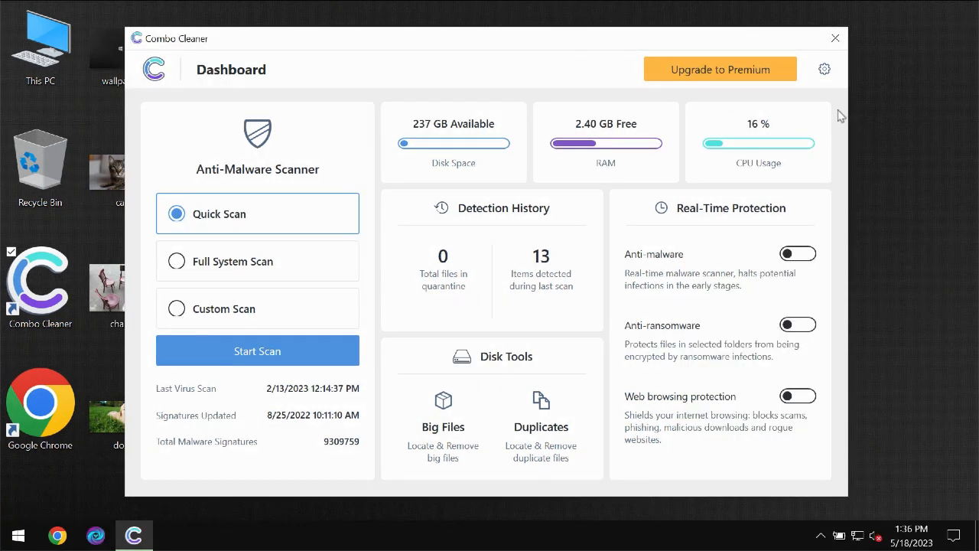
{"action": "mouse_move", "coordinate": [783, 109]}
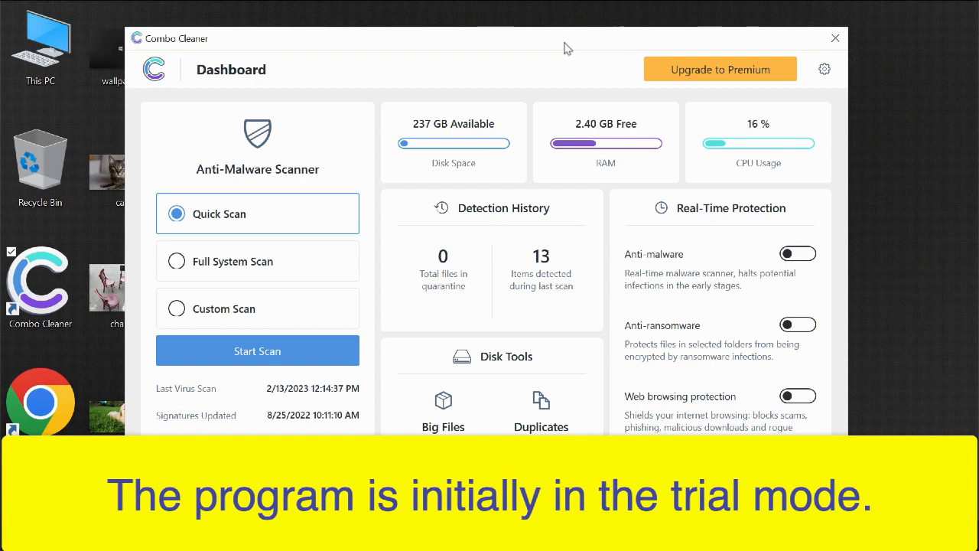
{"action": "mouse_move", "coordinate": [526, 46]}
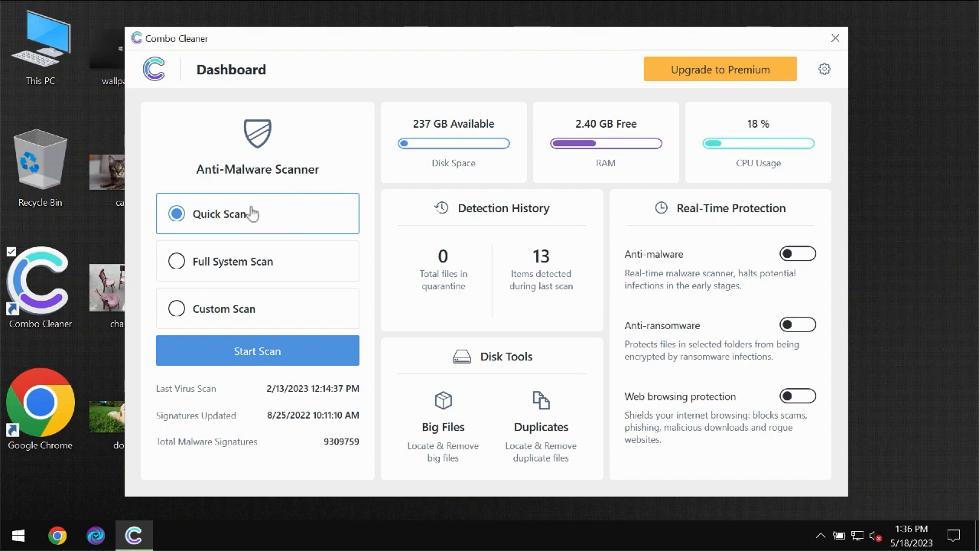
{"action": "mouse_move", "coordinate": [233, 227]}
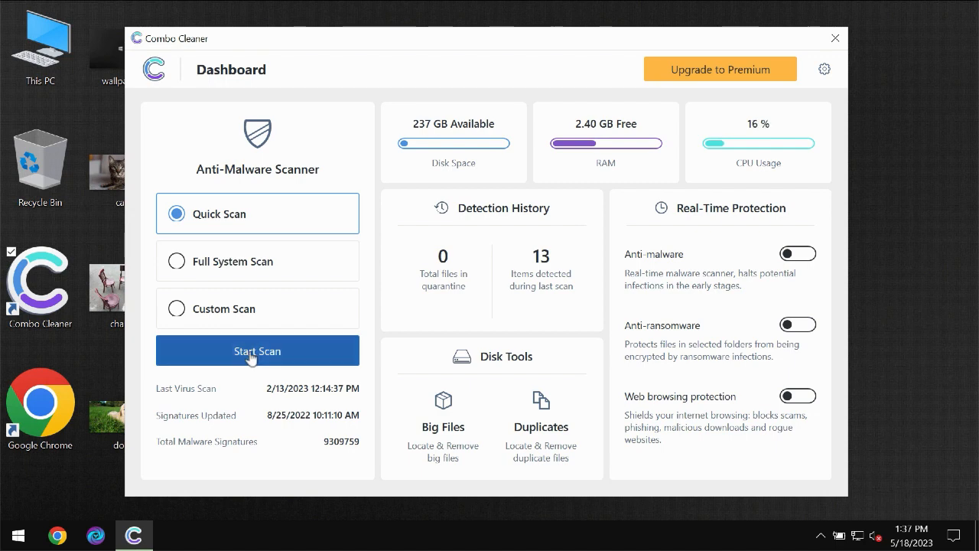
Step: Start a Combo Cleaner Quick Scan and let it run
{"action": "left_click", "coordinate": [257, 350]}
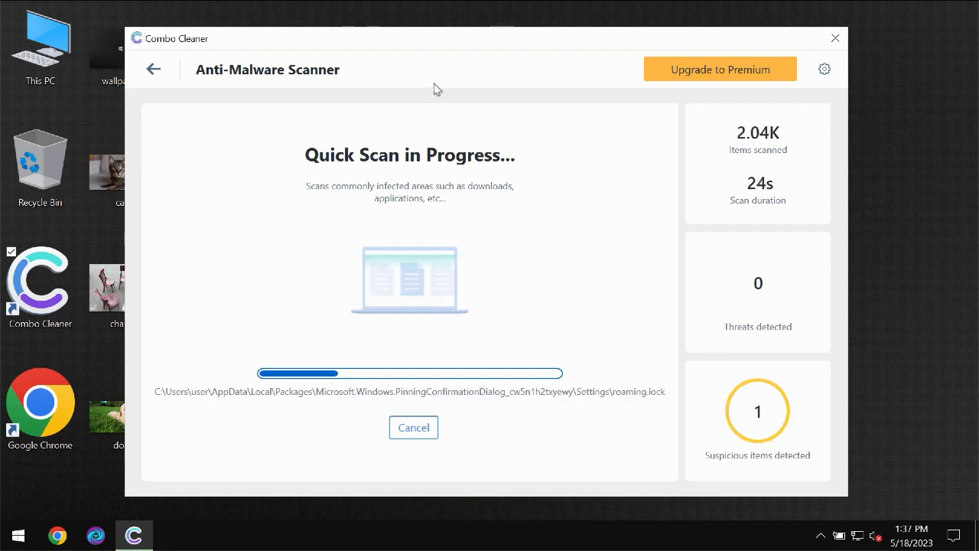
{"action": "mouse_move", "coordinate": [463, 59]}
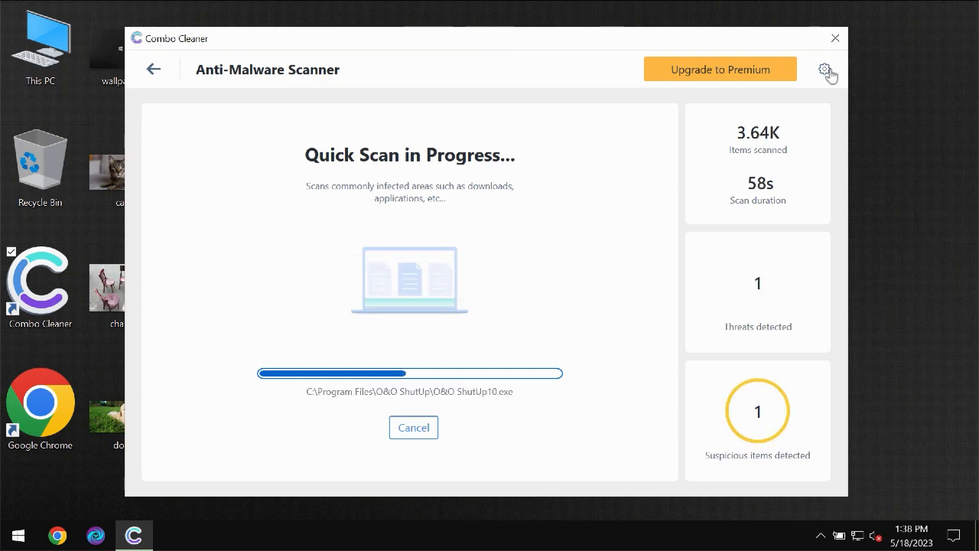
Step: View the Anti-Ransomware settings, then return to the dashboard while scanning continues
{"action": "left_click", "coordinate": [823, 69]}
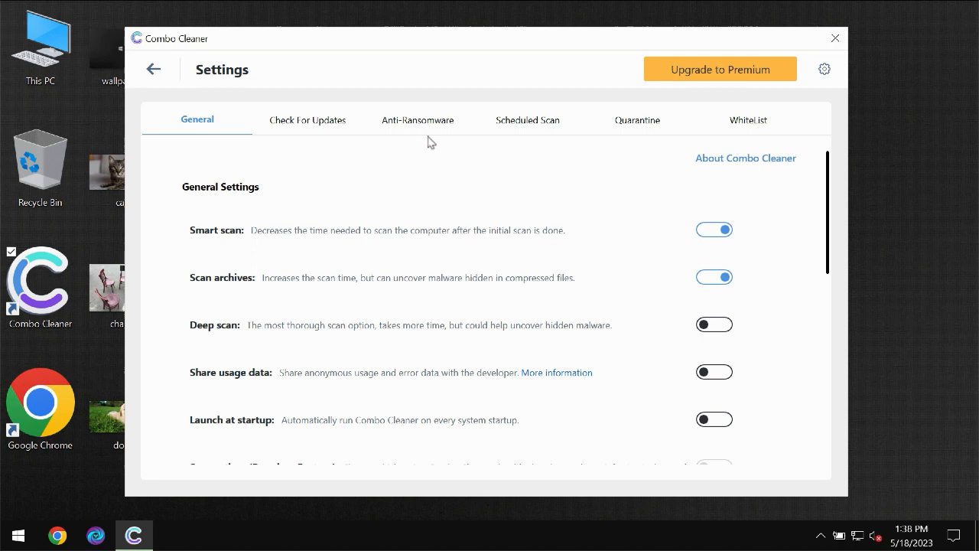
{"action": "mouse_move", "coordinate": [404, 133]}
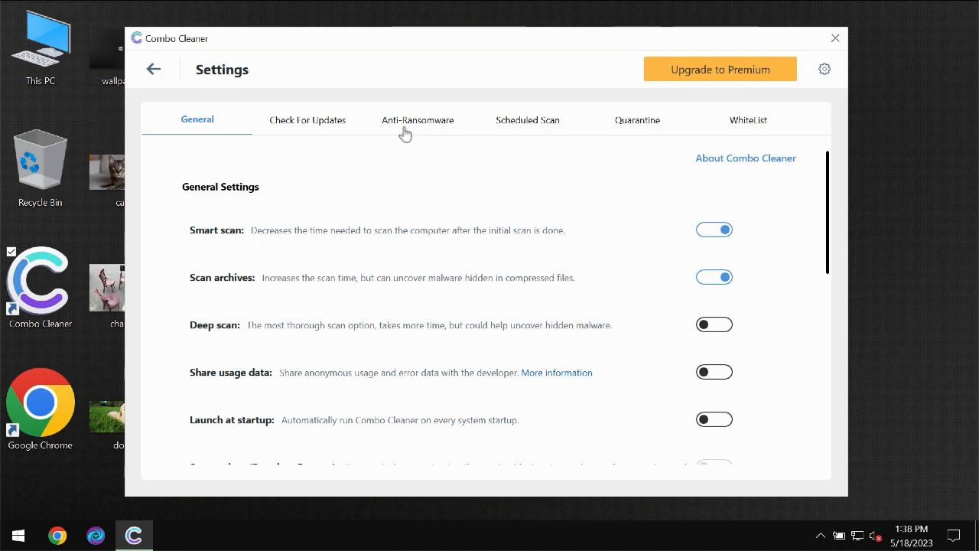
{"action": "mouse_move", "coordinate": [412, 129]}
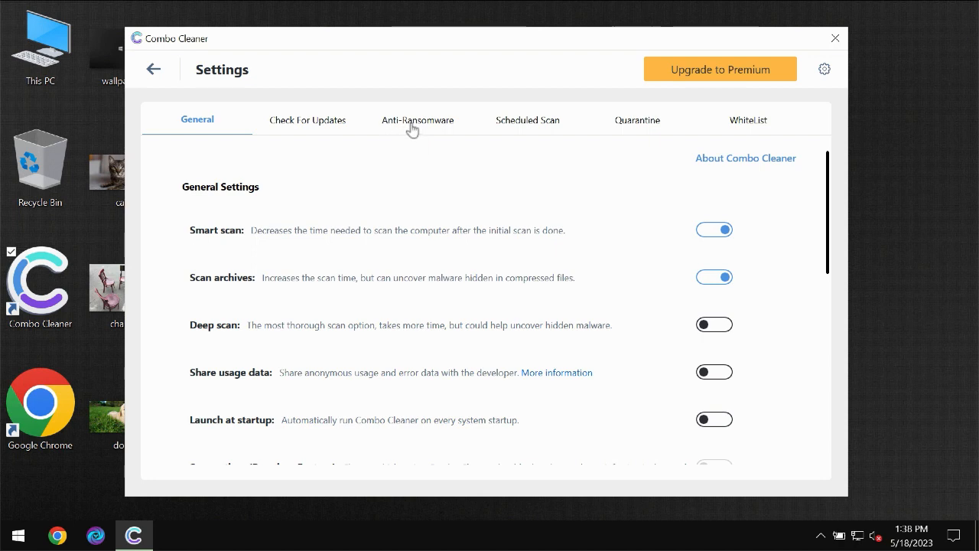
{"action": "left_click", "coordinate": [417, 119]}
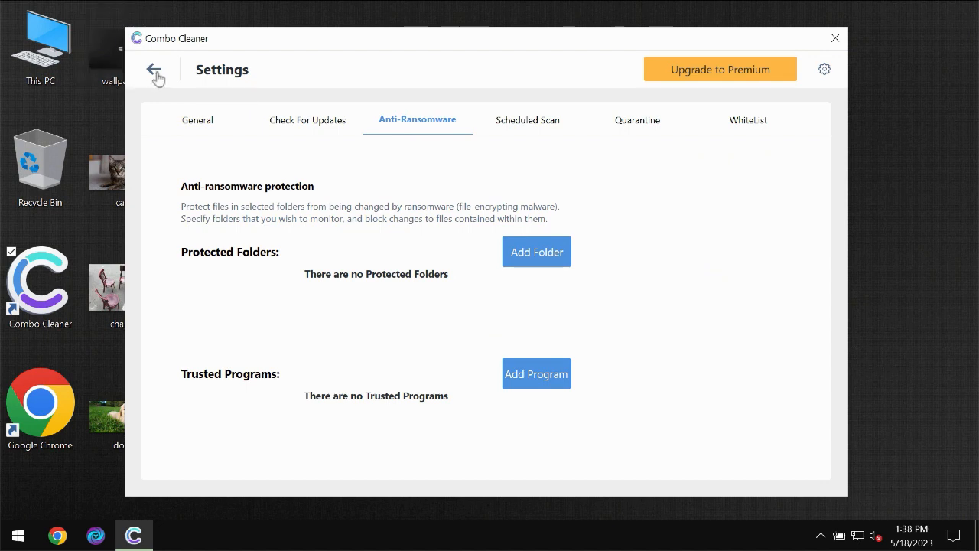
{"action": "left_click", "coordinate": [153, 69]}
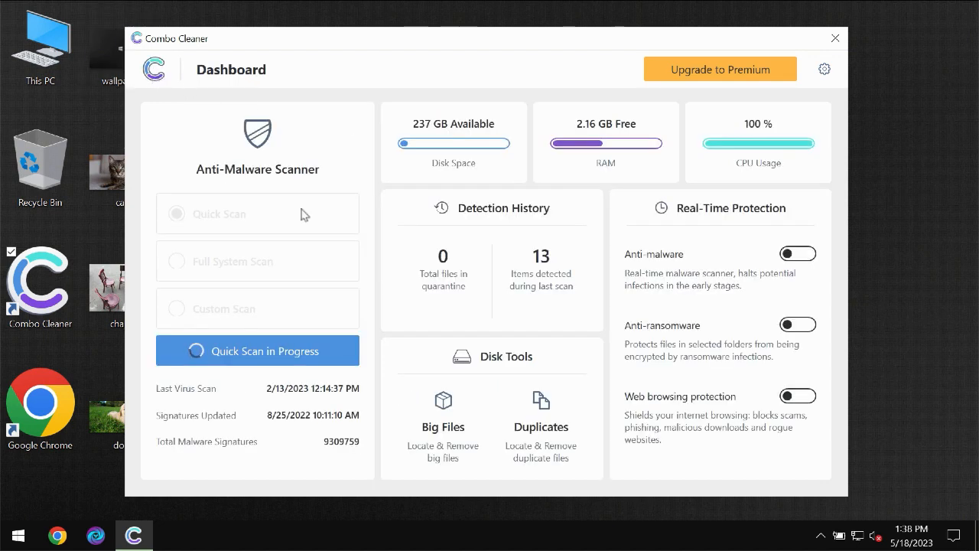
Step: Watch the quick scan finish detecting the Ads spam threat, then view the premium offer
{"action": "left_click", "coordinate": [257, 350]}
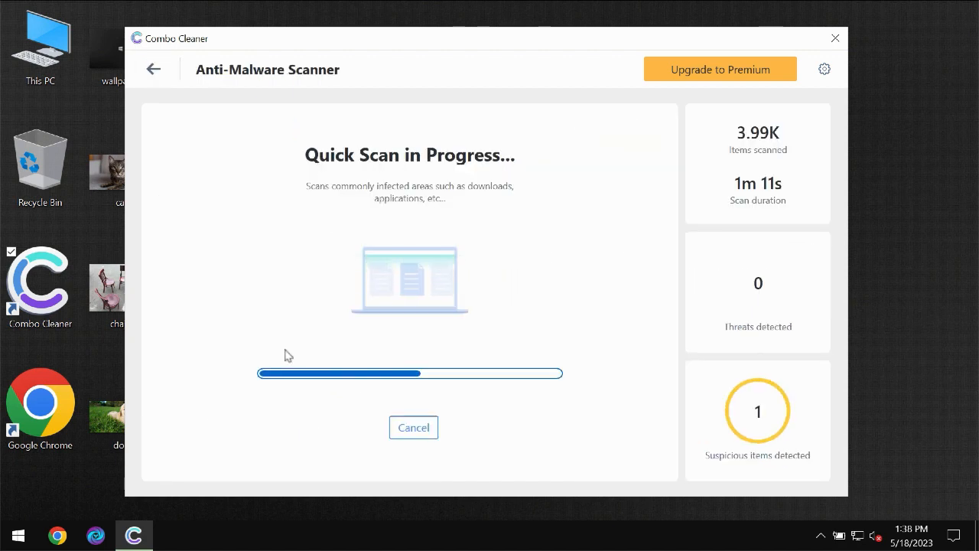
{"action": "mouse_move", "coordinate": [484, 215]}
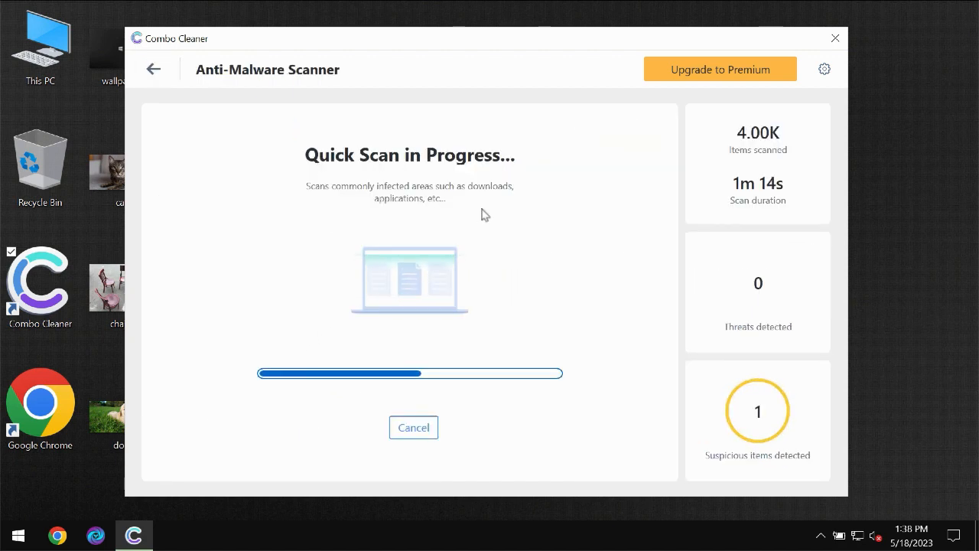
{"action": "mouse_move", "coordinate": [581, 102]}
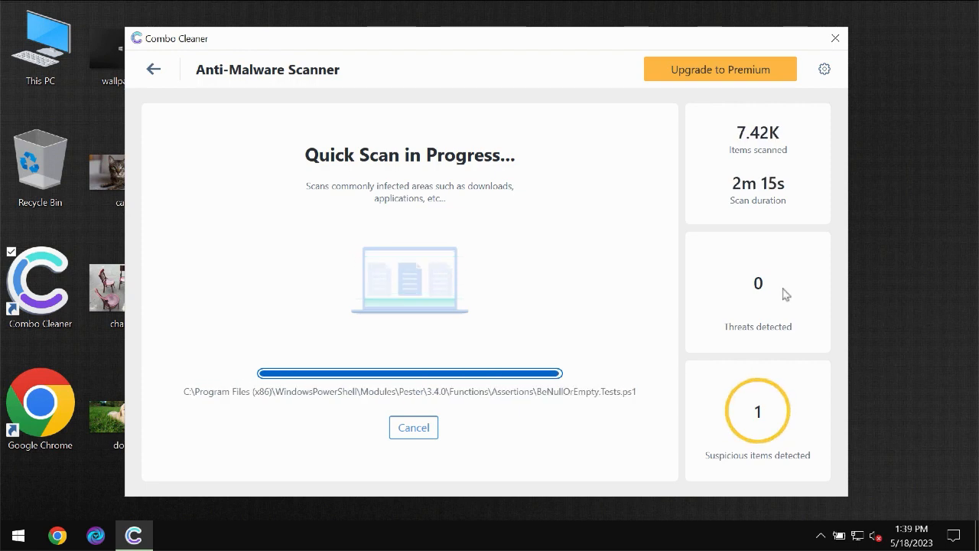
{"action": "mouse_move", "coordinate": [757, 287]}
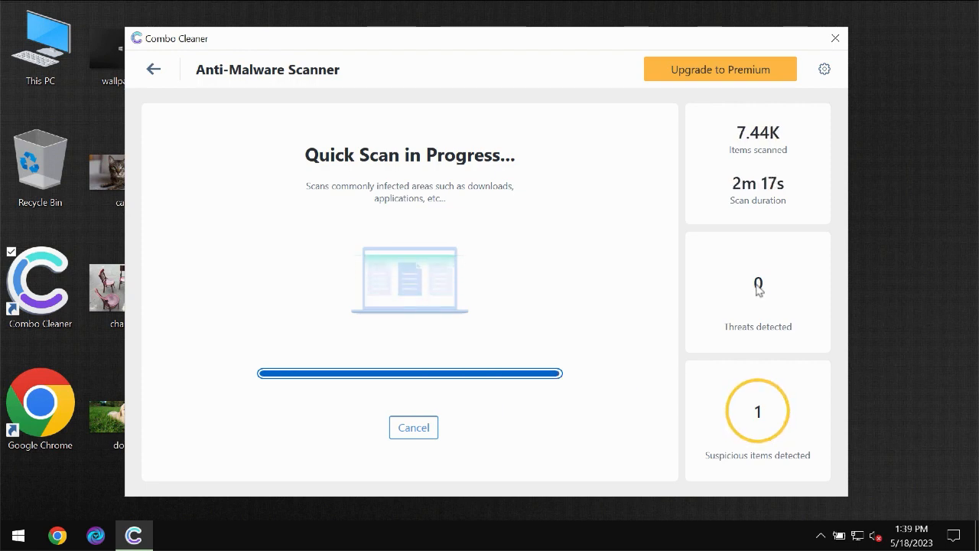
{"action": "mouse_move", "coordinate": [719, 277]}
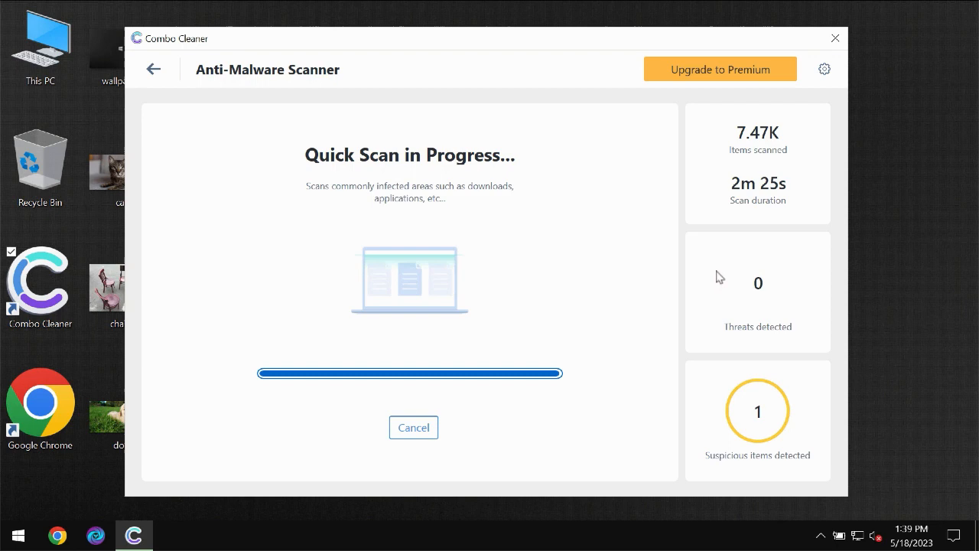
{"action": "mouse_move", "coordinate": [700, 217]}
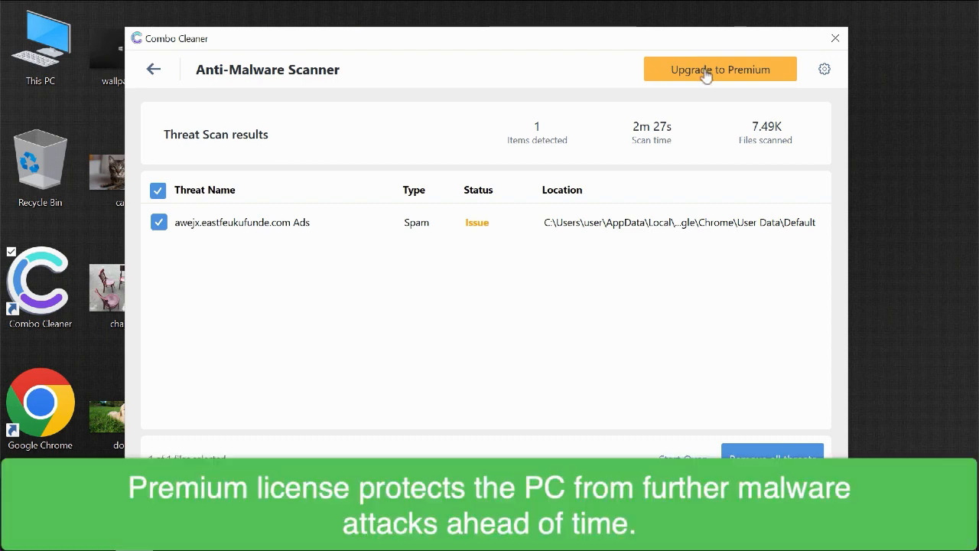
{"action": "left_click", "coordinate": [719, 68]}
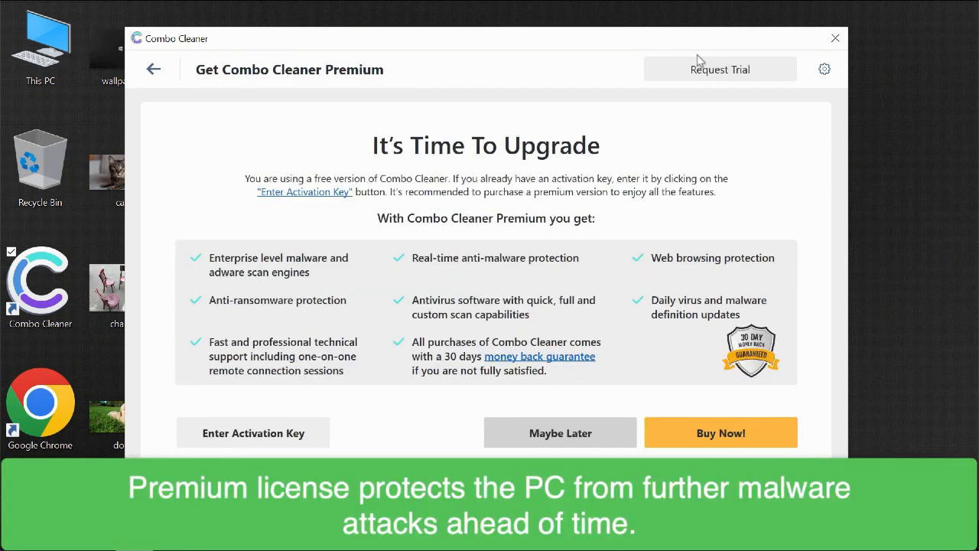